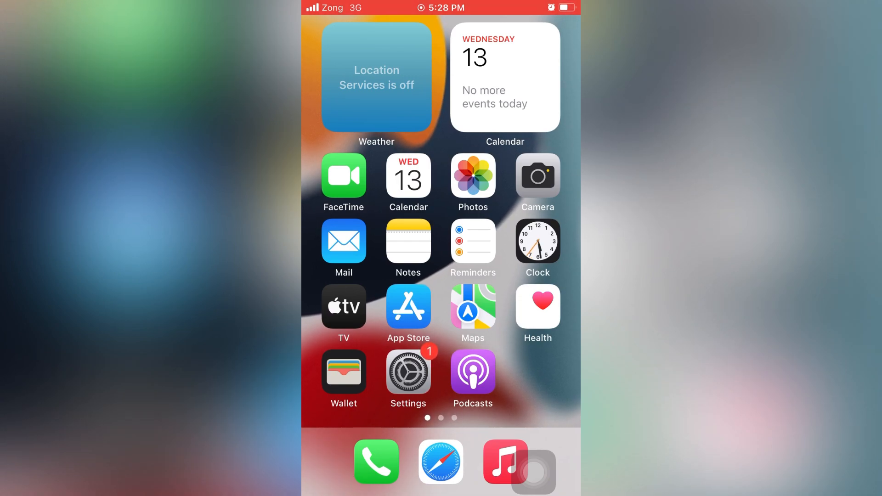
Go from the home screen into Settings and reach the Mobile Data page
click(407, 372)
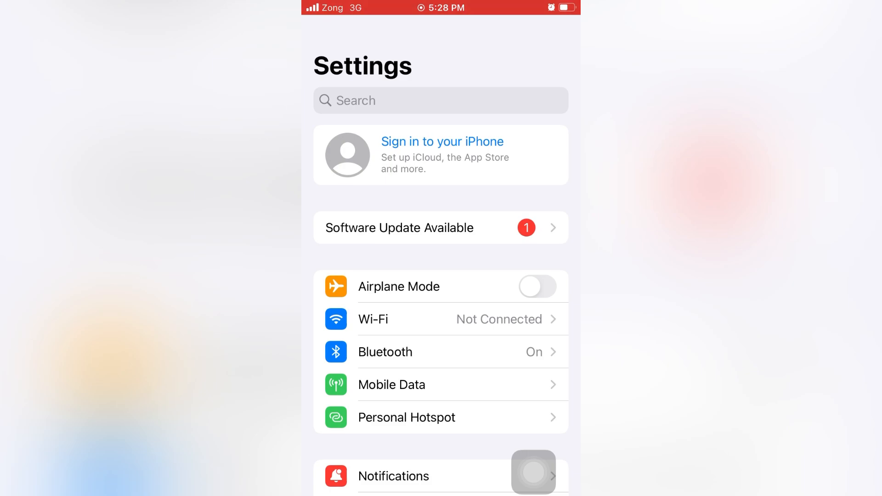
scroll(down, 3)
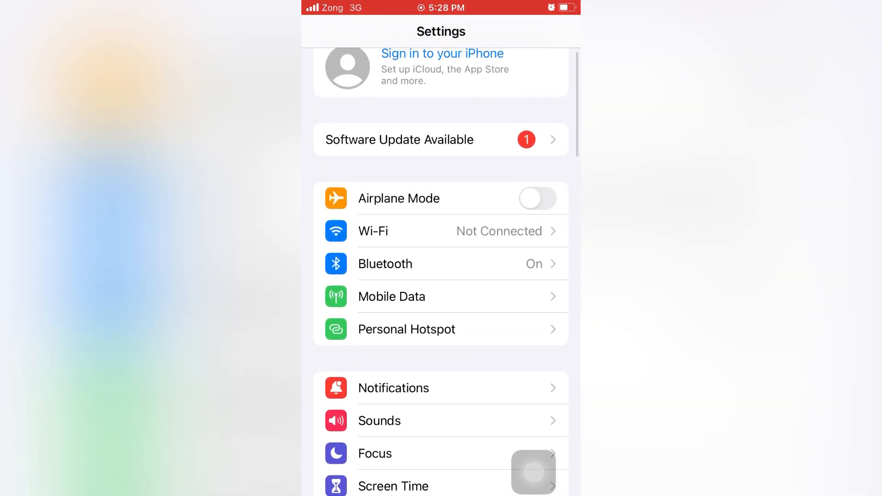
click(392, 297)
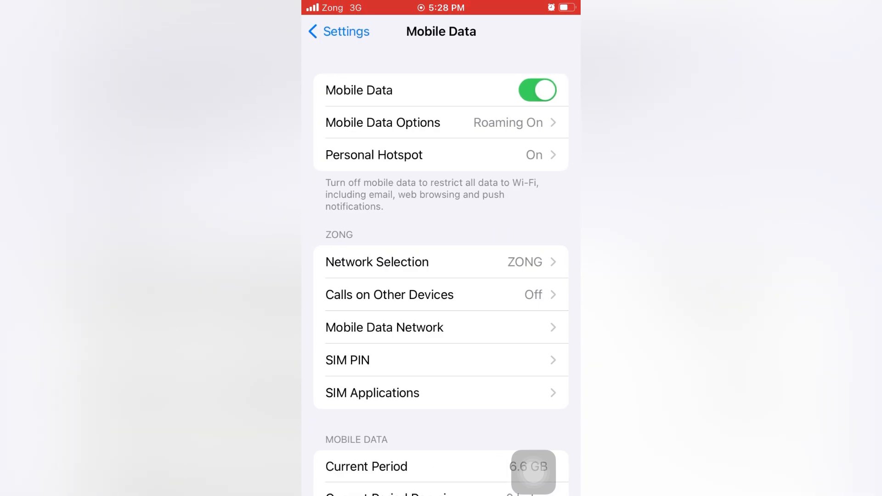
Set Voice & Data to LTE under Mobile Data Options and return to Mobile Data
click(382, 122)
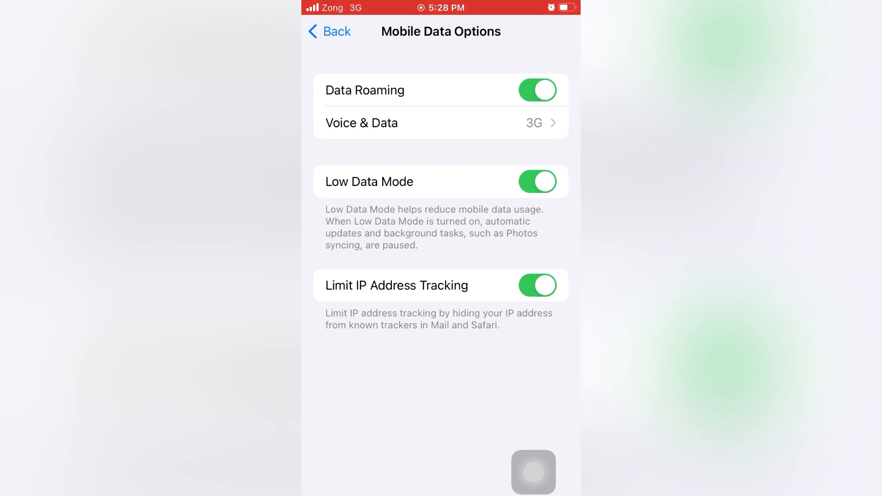
click(440, 122)
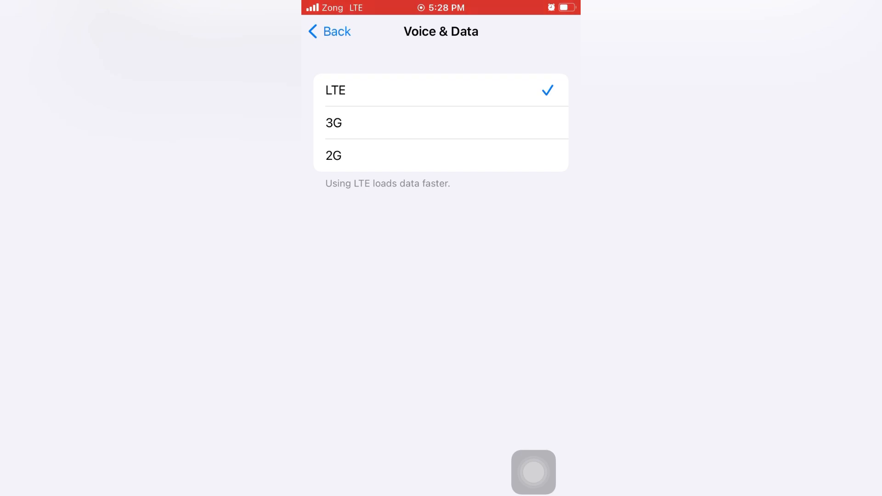
click(329, 32)
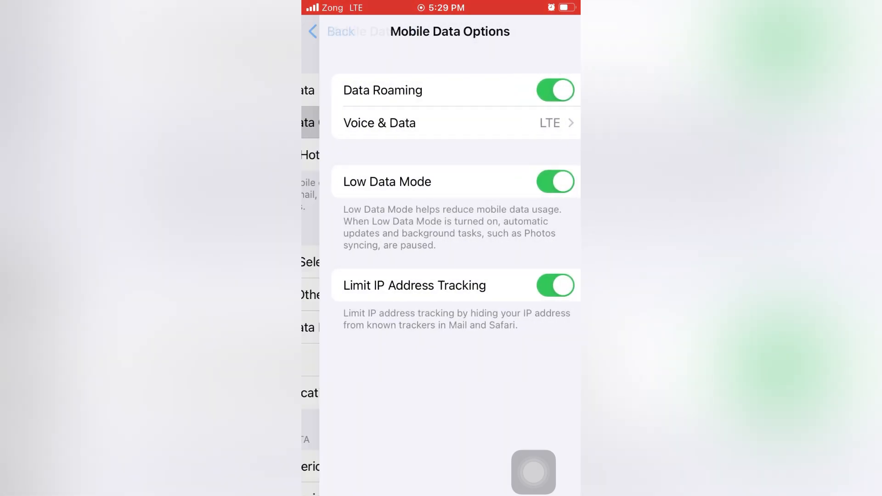
click(331, 32)
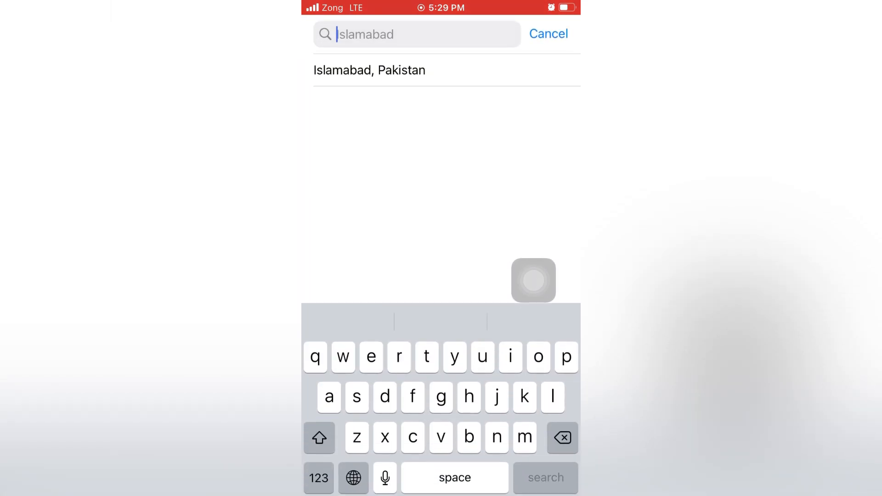
Search 'kara', choose Karachi, Pakistan as the time zone and enable Set Automatically
text(kara)
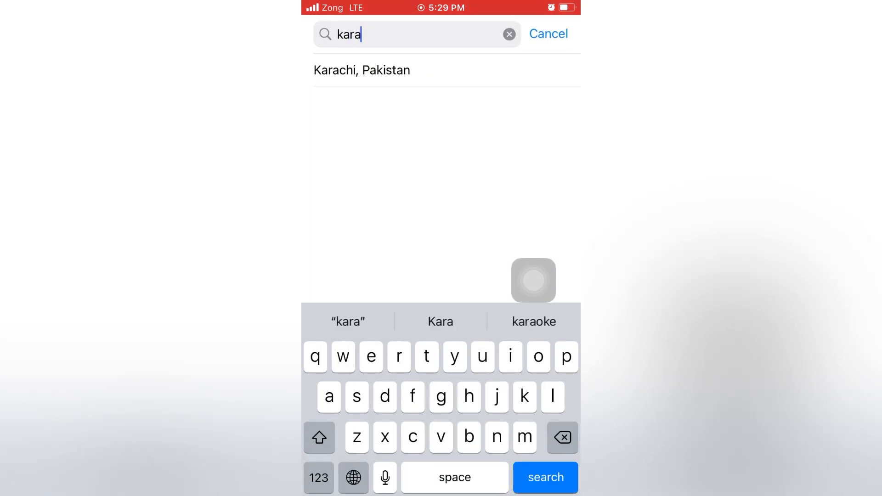
click(362, 70)
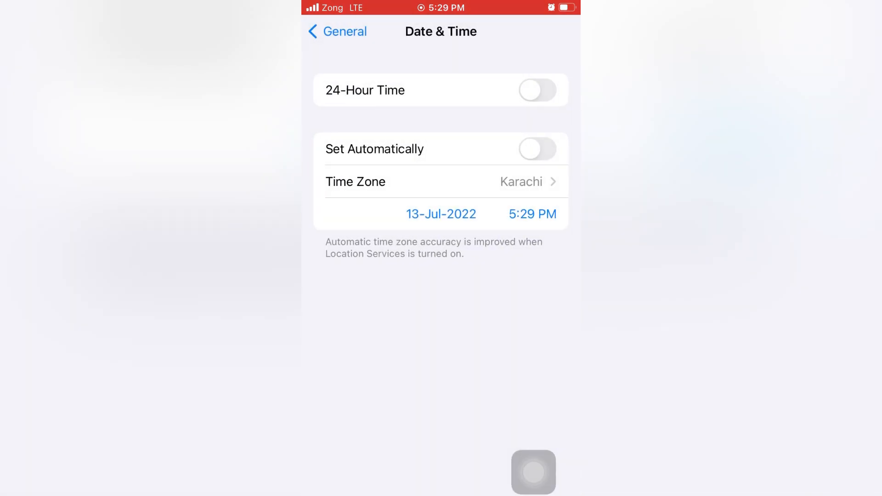
click(536, 149)
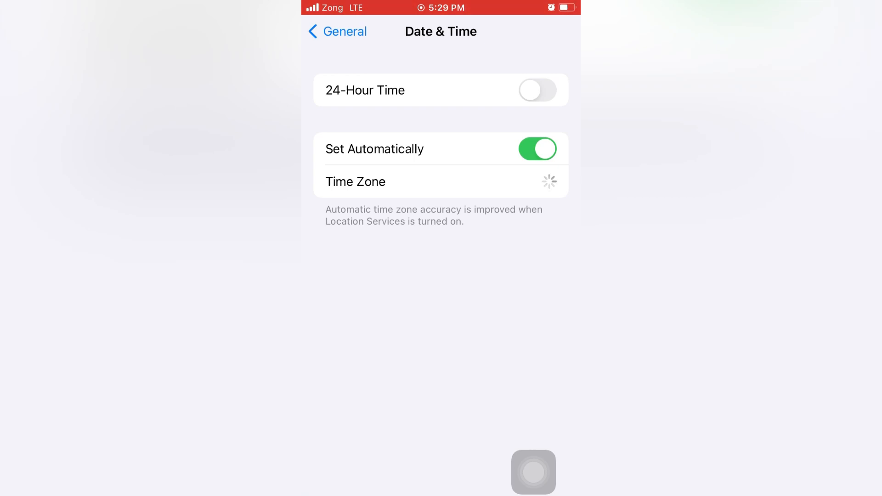
click(336, 31)
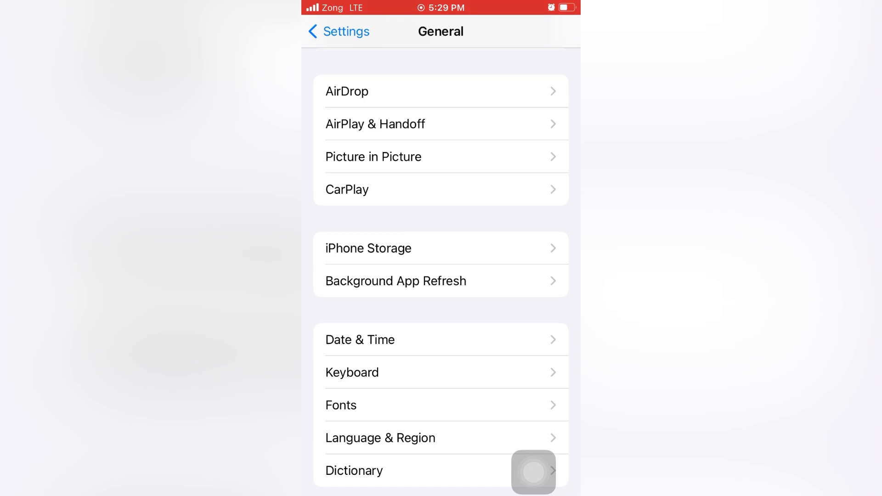
click(440, 248)
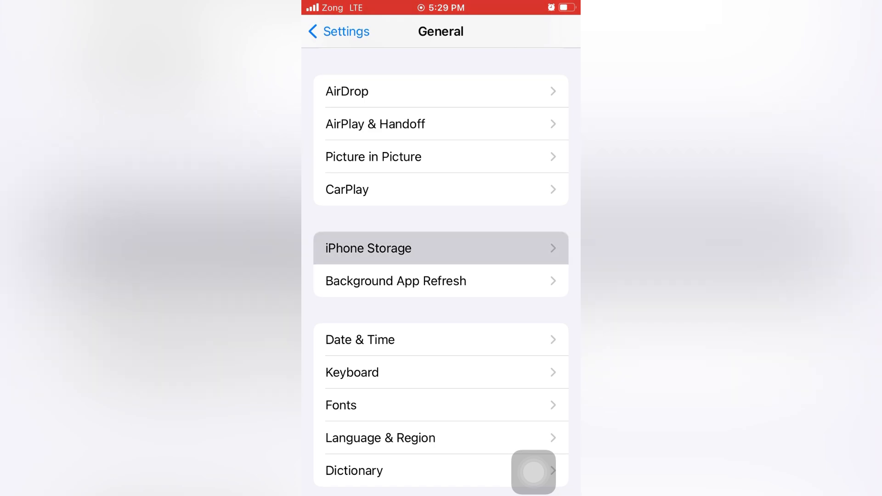
click(441, 248)
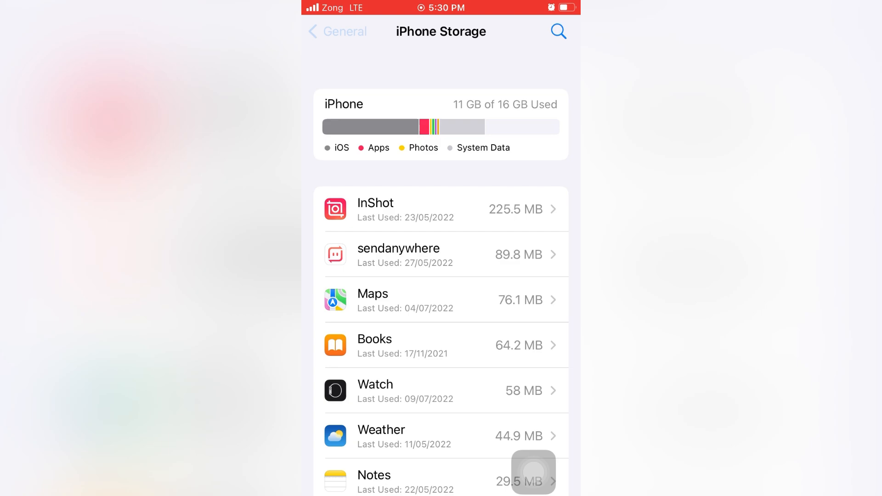
click(337, 31)
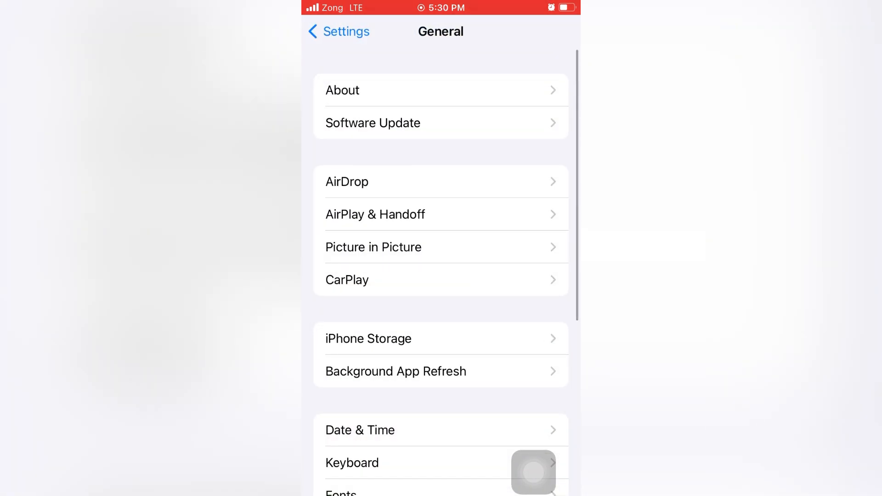
Download and install iOS 15.5, continuing the download over mobile data
click(372, 122)
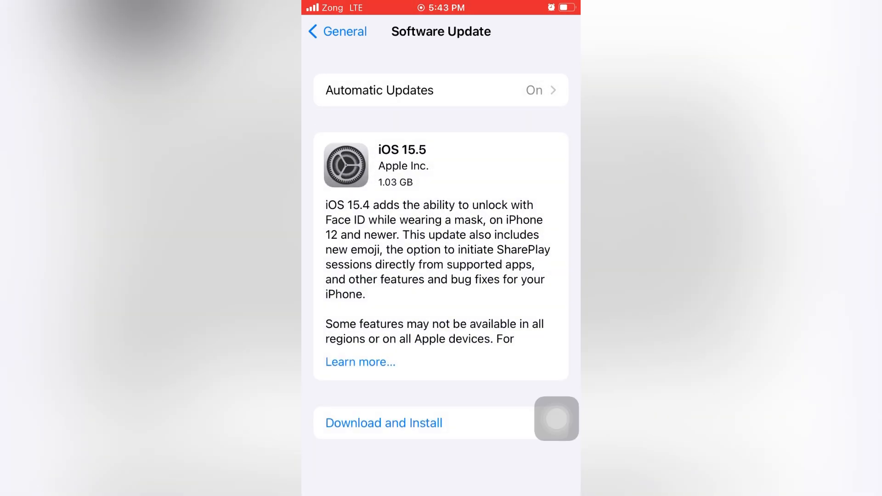
scroll(down, 3)
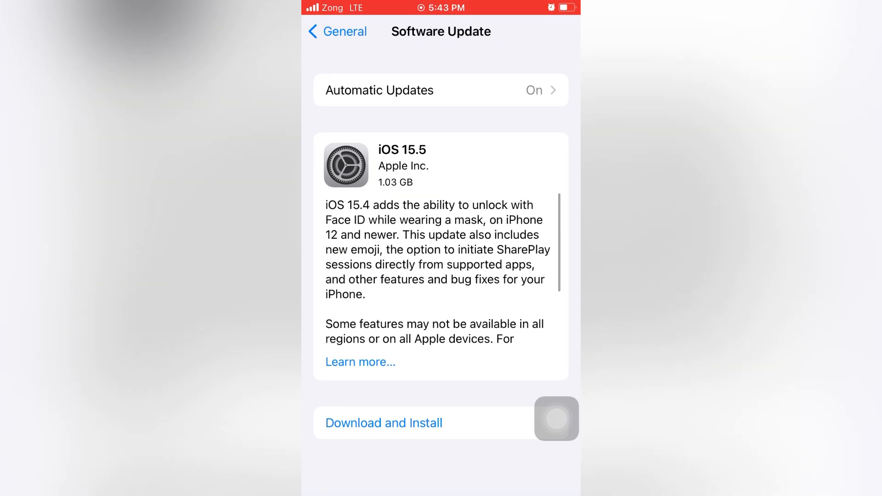
click(384, 423)
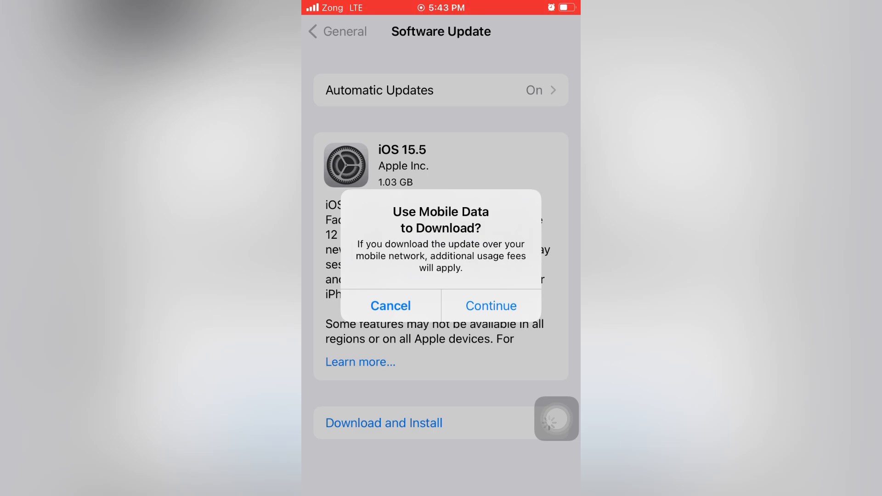
click(490, 305)
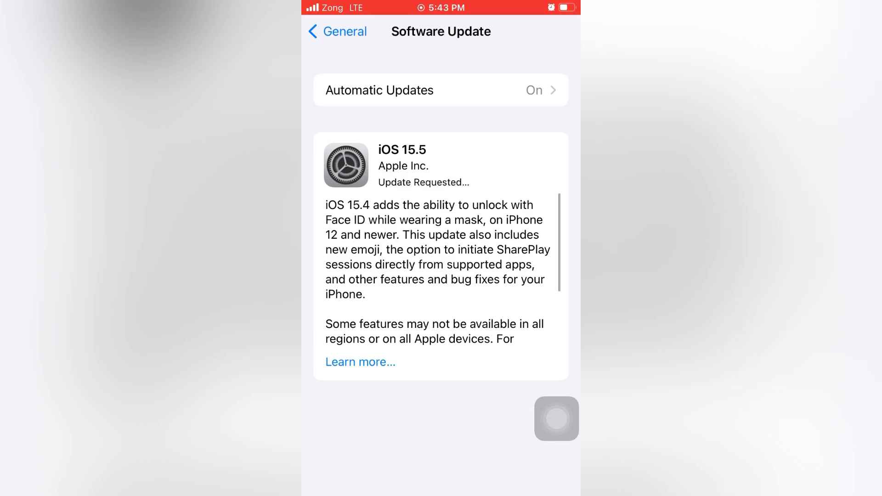